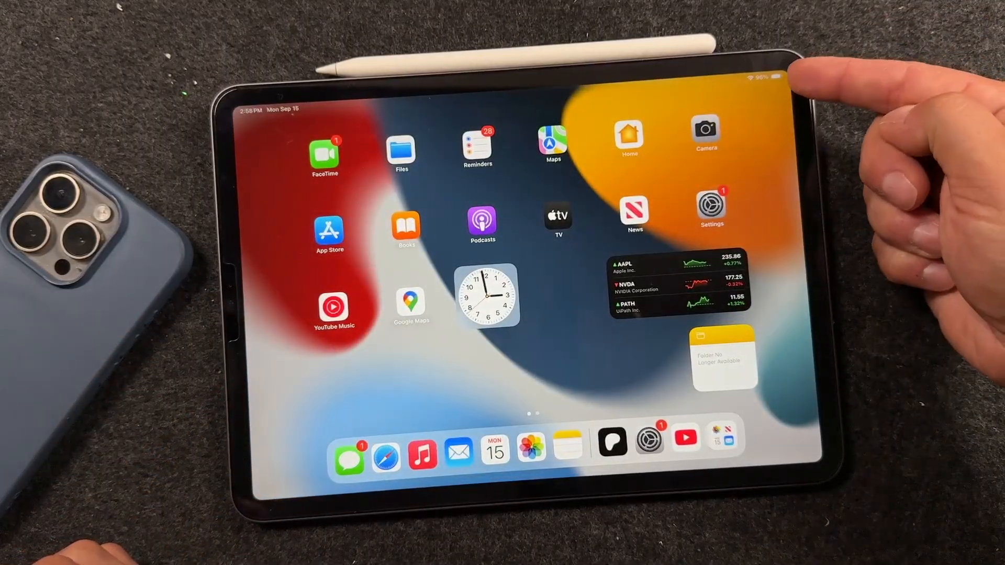
mouse_move(833, 96)
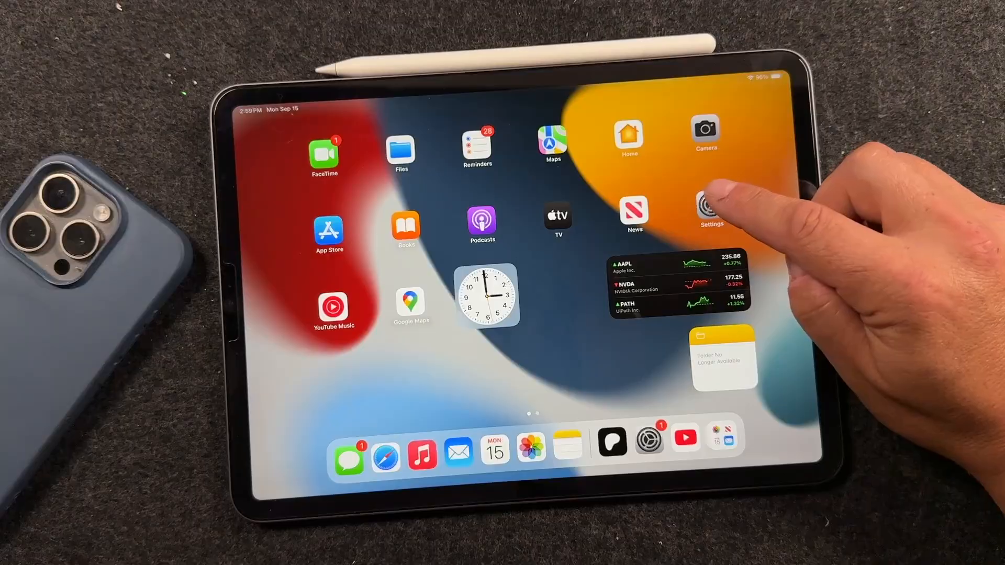
Open Settings' Software Update page showing iPadOS 18.7 and the iPadOS 26 upgrade
left_click(708, 208)
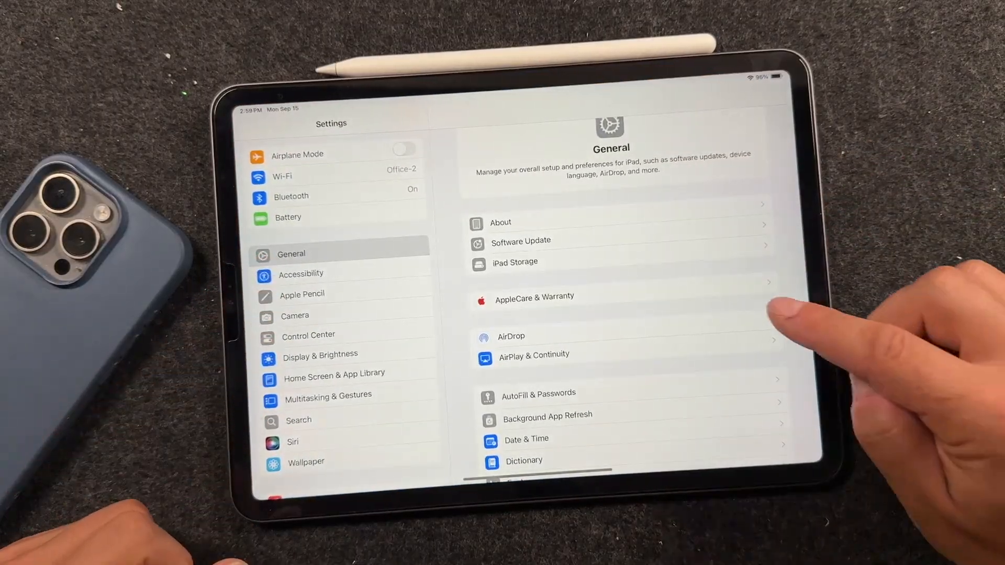
left_click(514, 262)
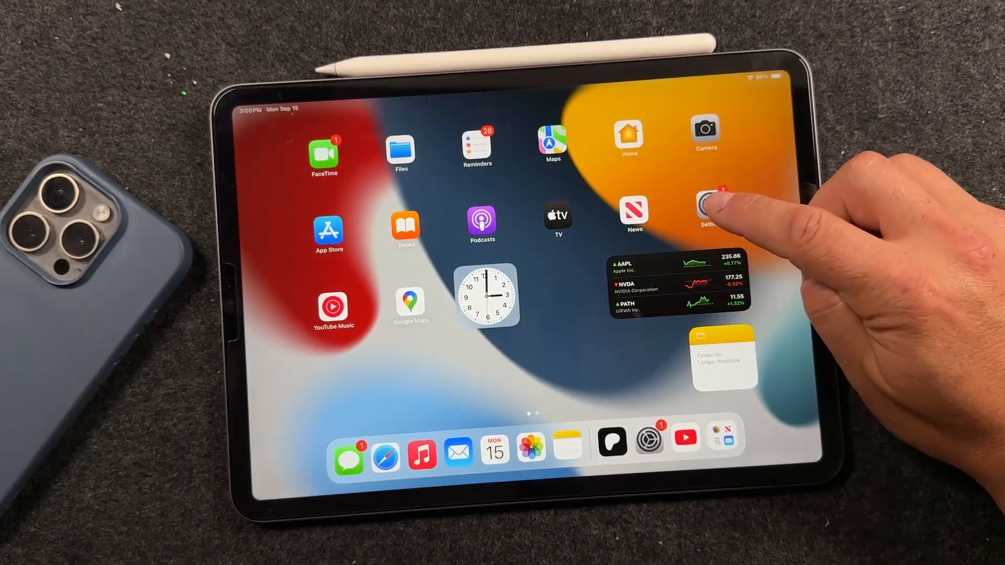
left_click(707, 205)
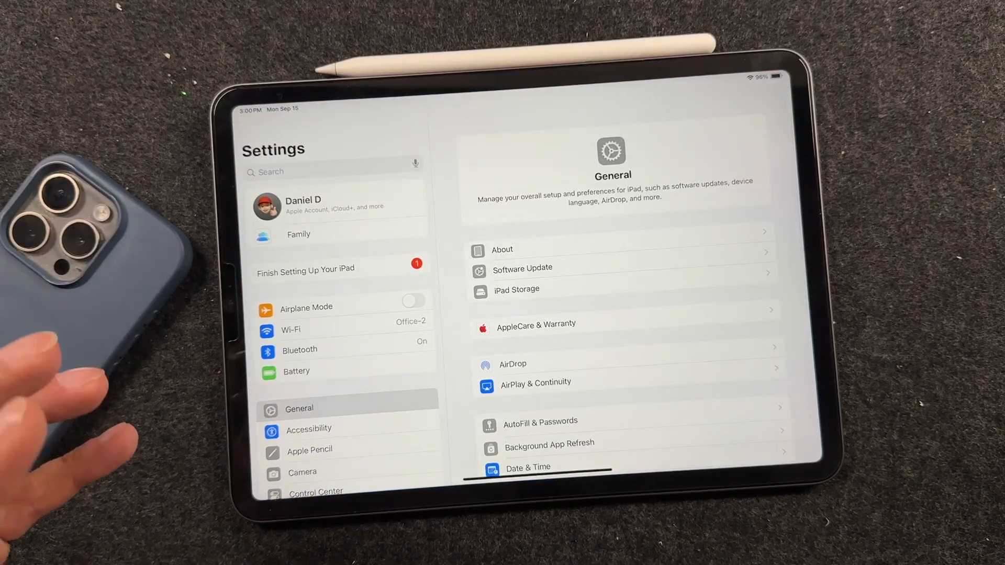
mouse_move(929, 417)
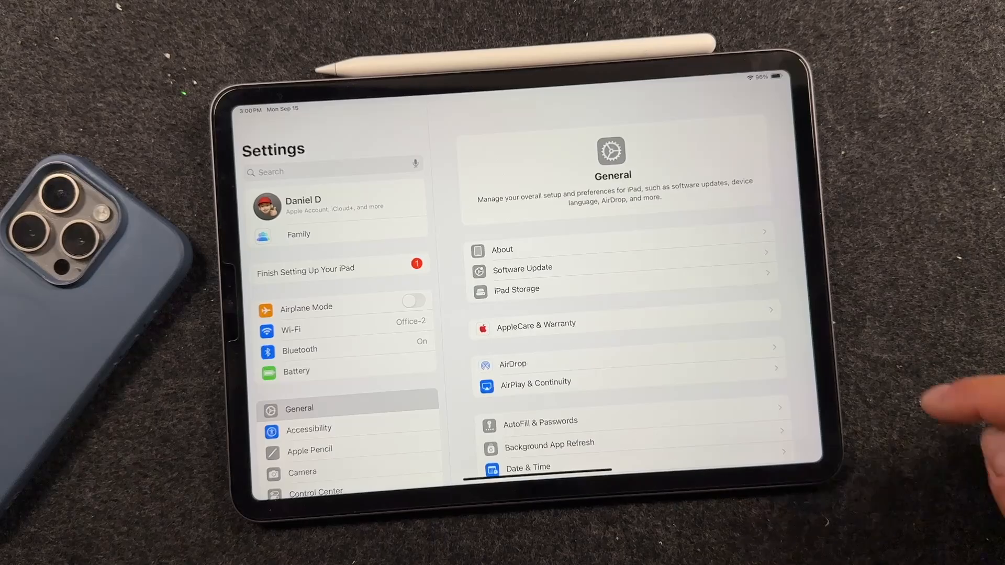
left_click(522, 268)
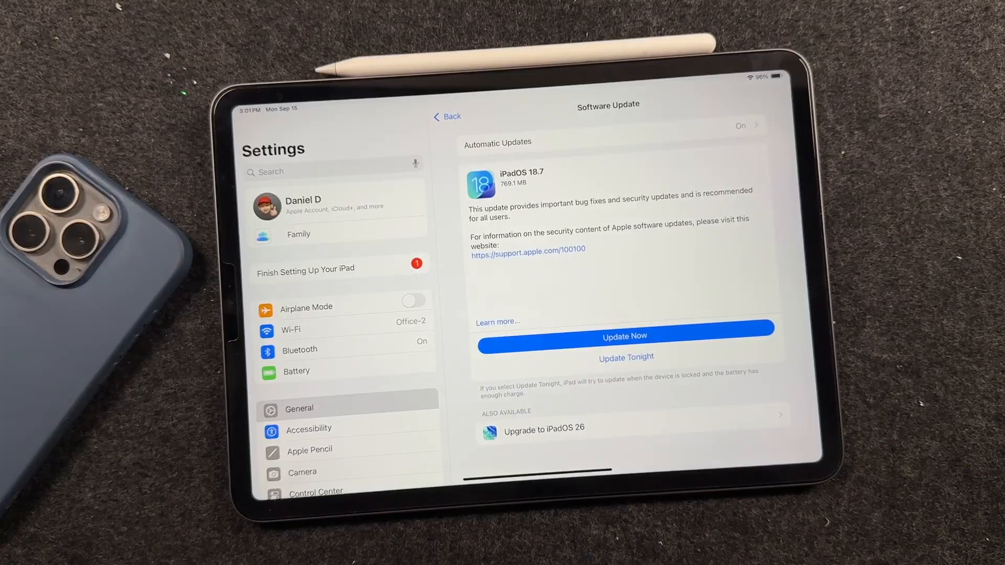
mouse_move(834, 282)
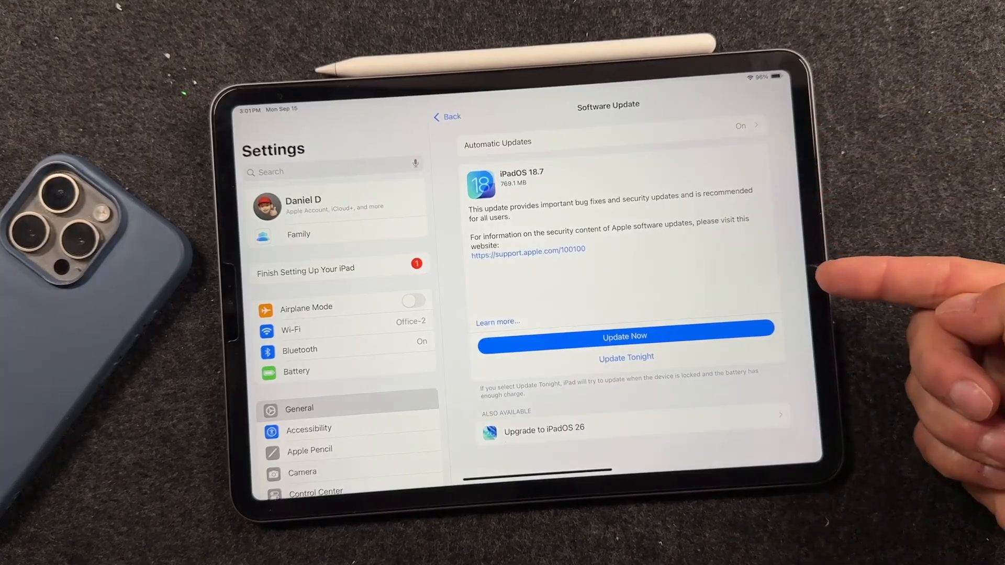
mouse_move(577, 192)
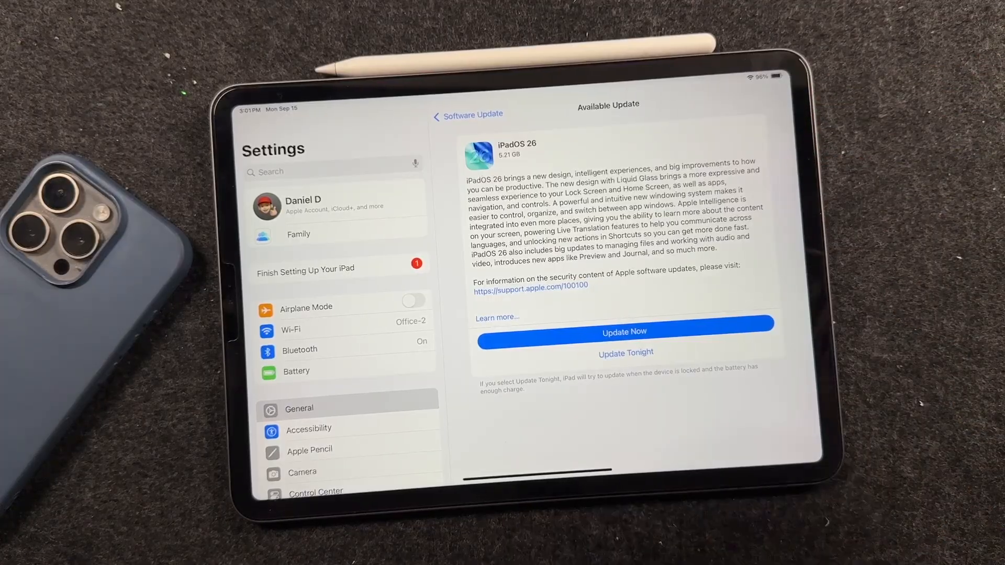
mouse_move(866, 283)
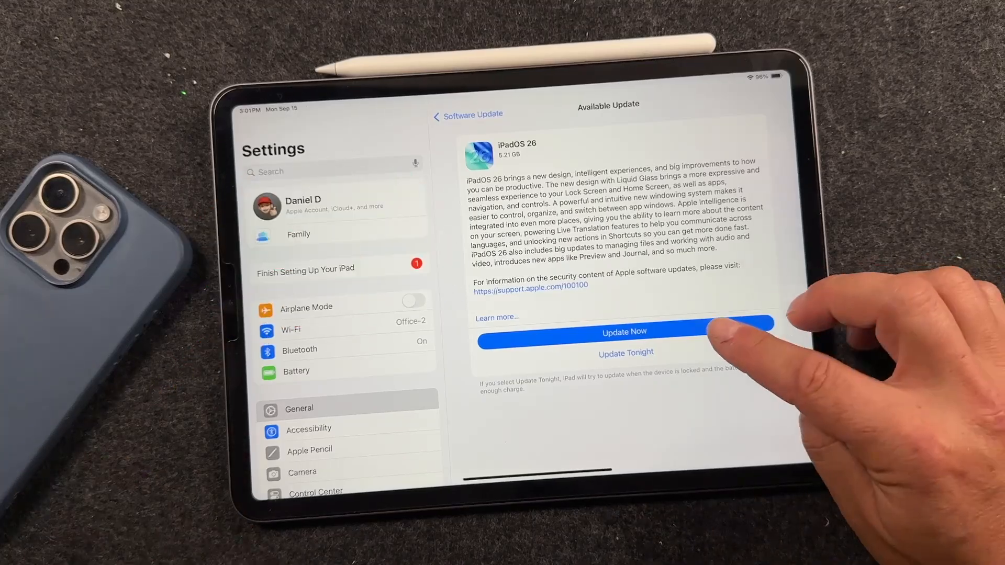
Start the iPadOS 26 upgrade and agree to the Terms and Conditions to download it
left_click(624, 331)
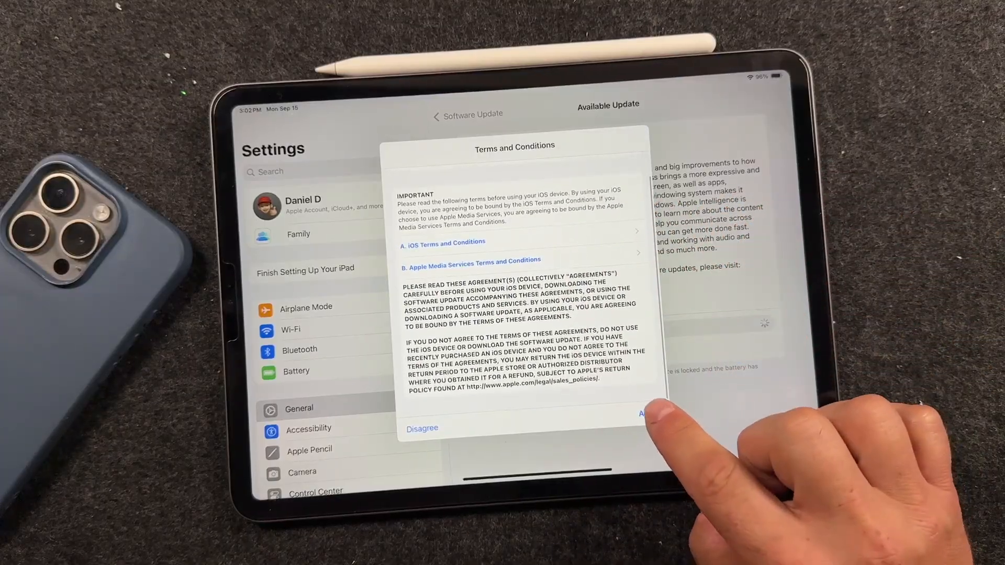
left_click(649, 413)
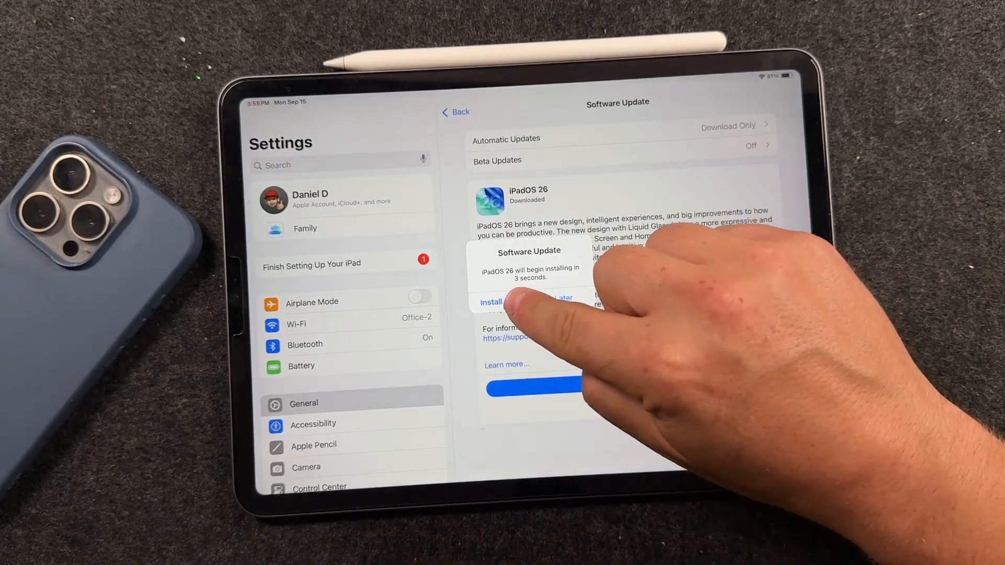
Install iPadOS 26.0 now, then keep automatic updates on the completion screen
left_click(491, 302)
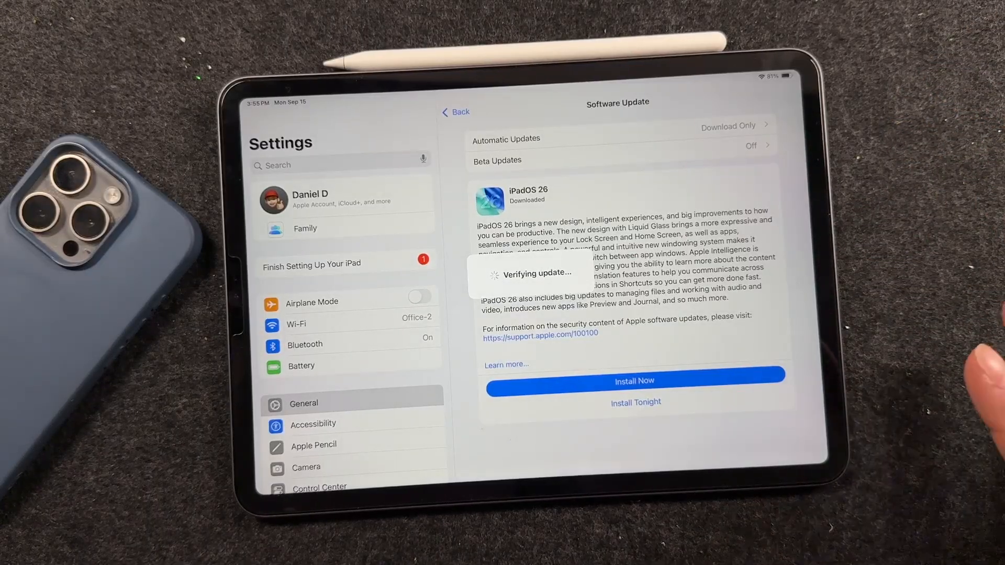
mouse_move(768, 225)
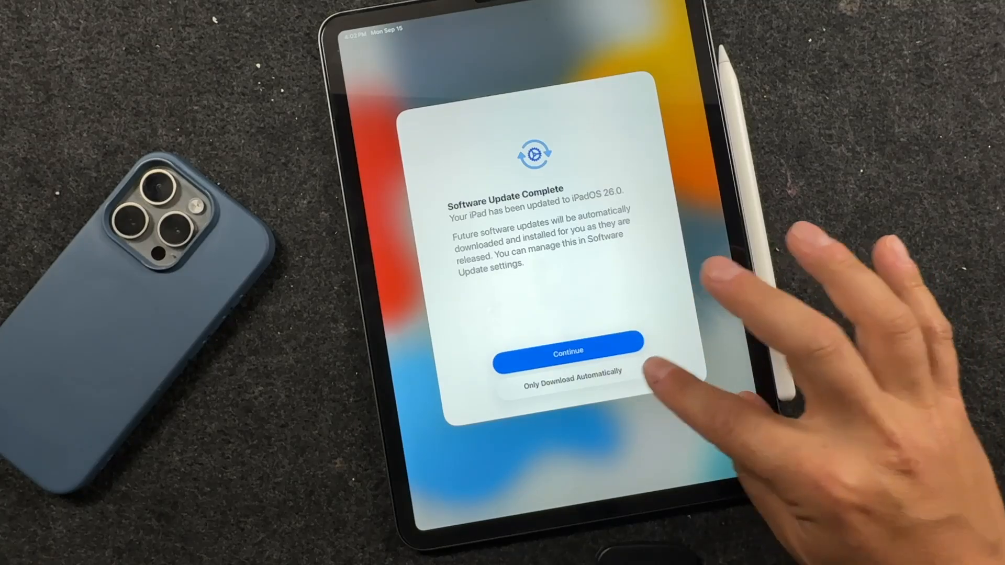
left_click(566, 352)
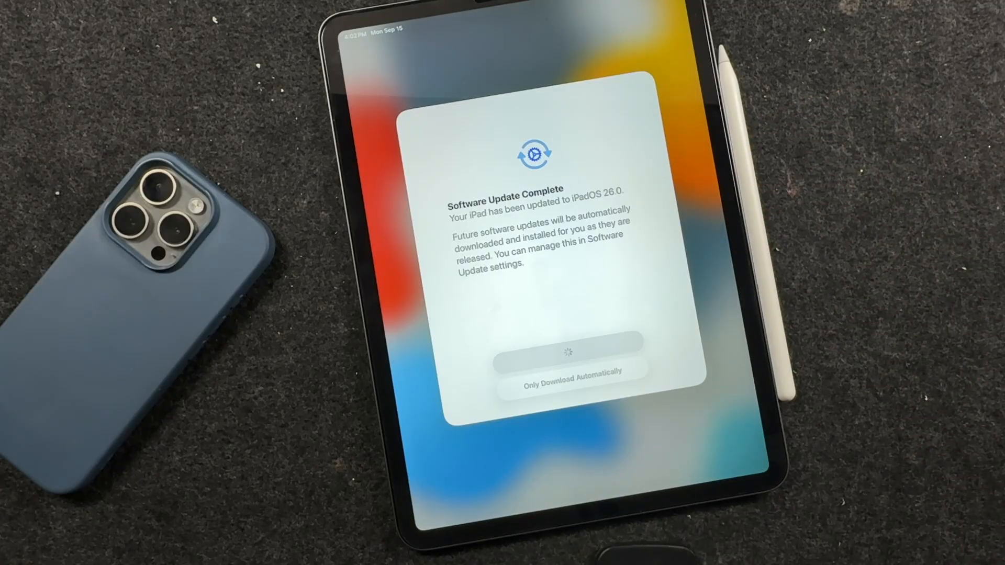
Set up Apple Pay later, decline analytics sharing, and advance through the welcome tour pages
left_click(571, 350)
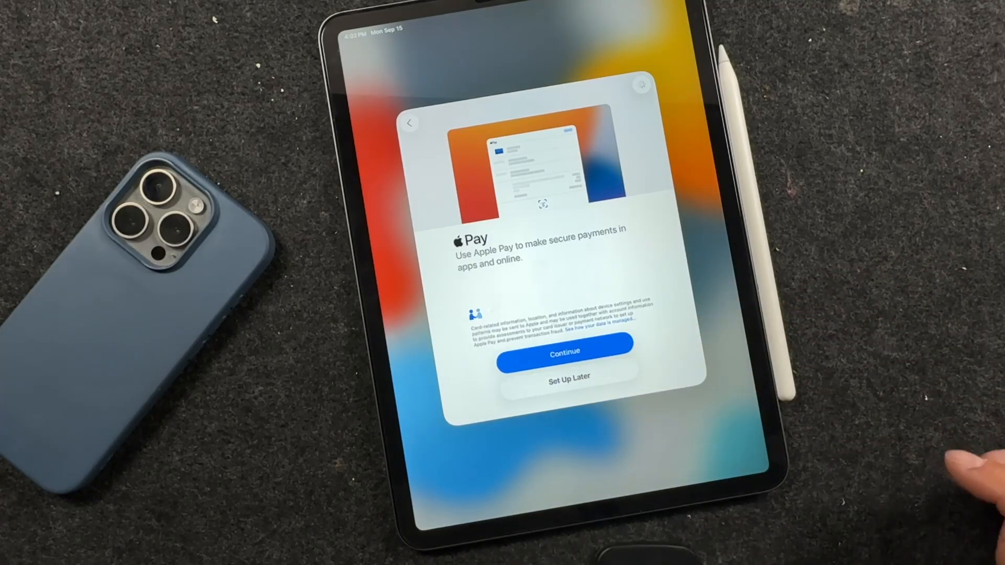
left_click(565, 352)
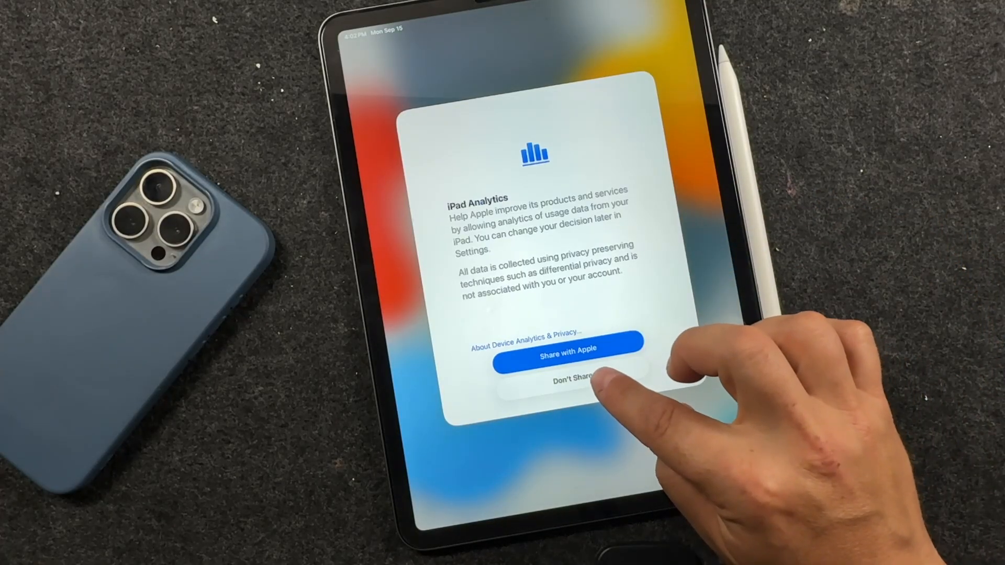
left_click(567, 384)
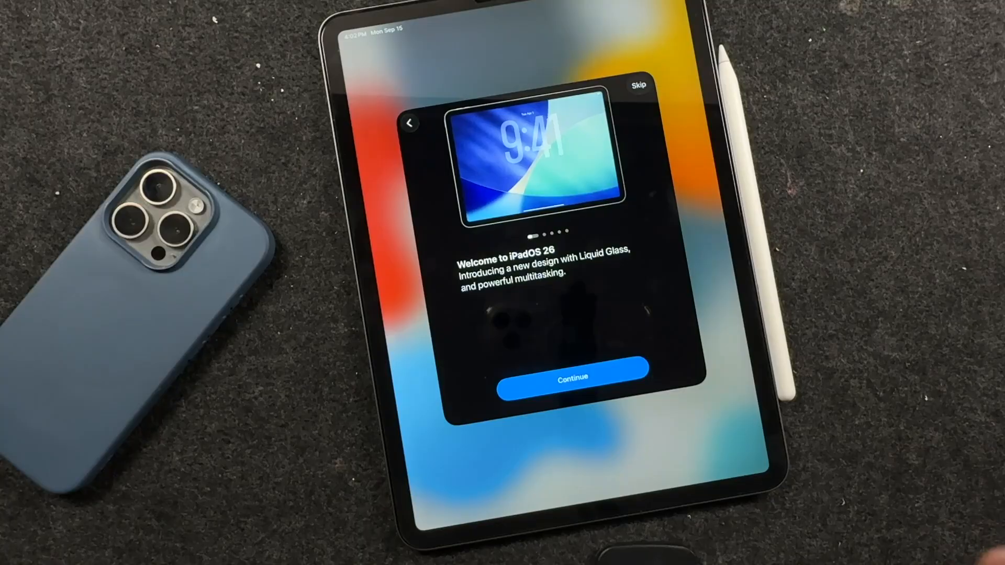
left_click(572, 375)
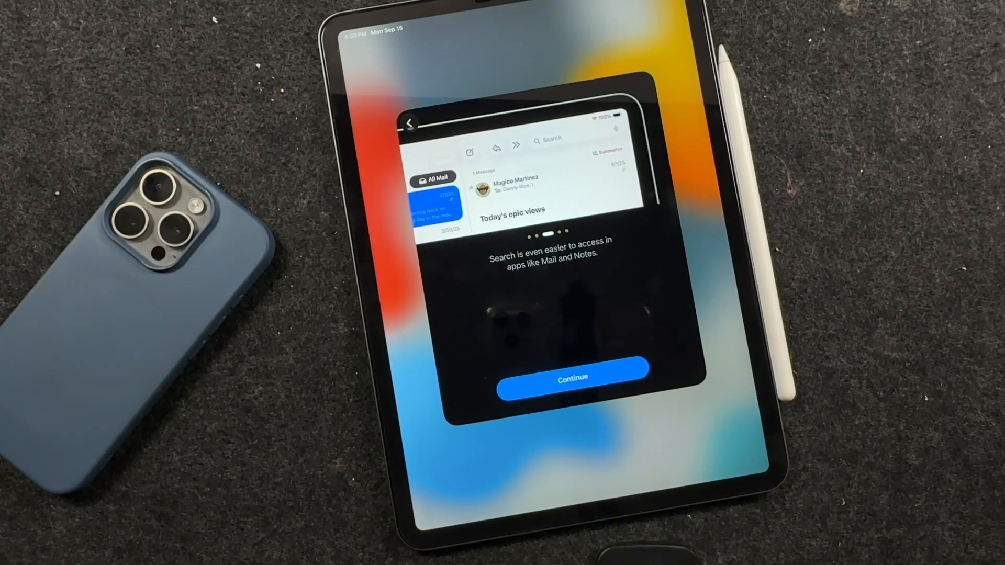
left_click(571, 377)
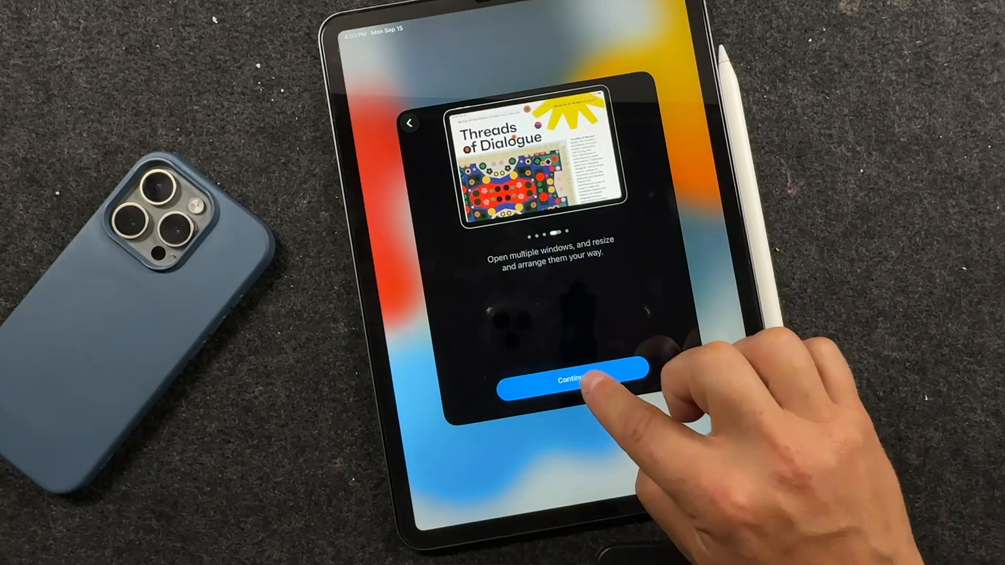
Choose Full Screen Apps multitasking, confirm, and tap Get Started to reach the Home Screen
left_click(573, 377)
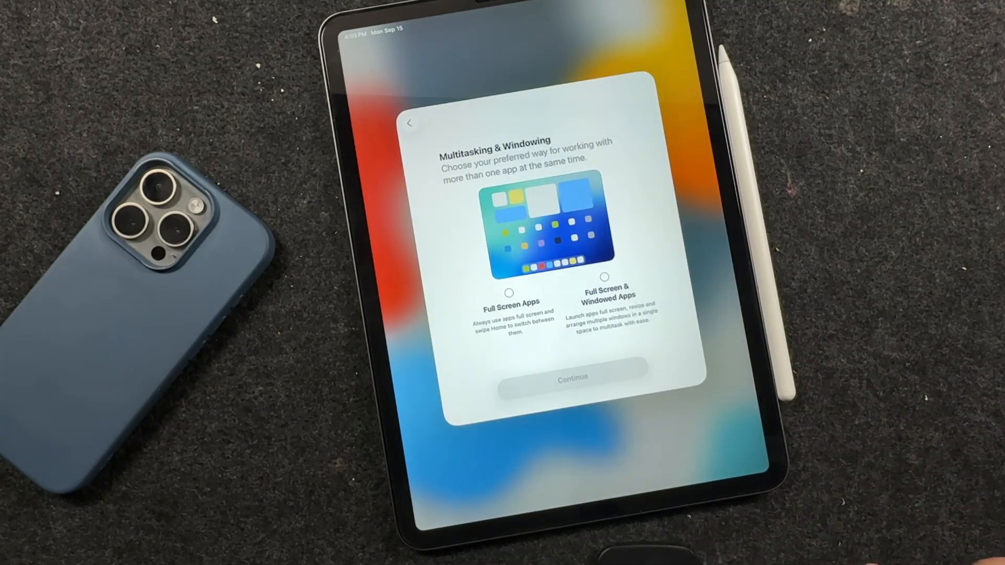
left_click(602, 277)
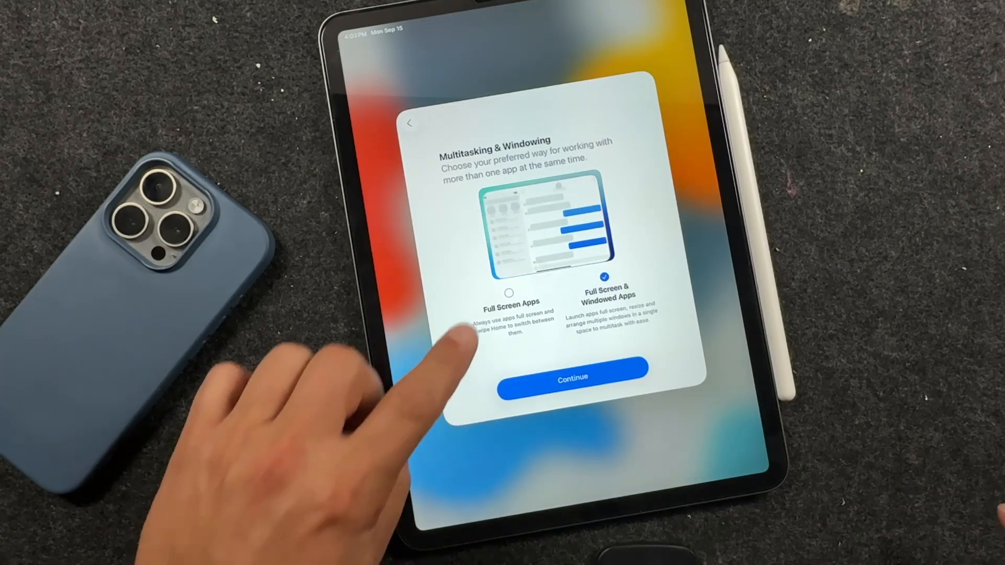
left_click(508, 292)
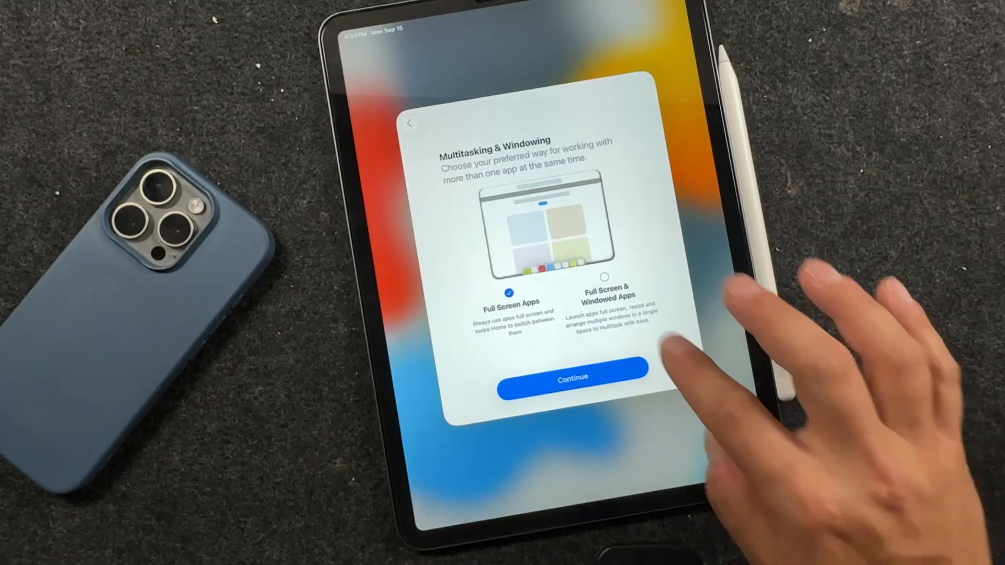
left_click(603, 276)
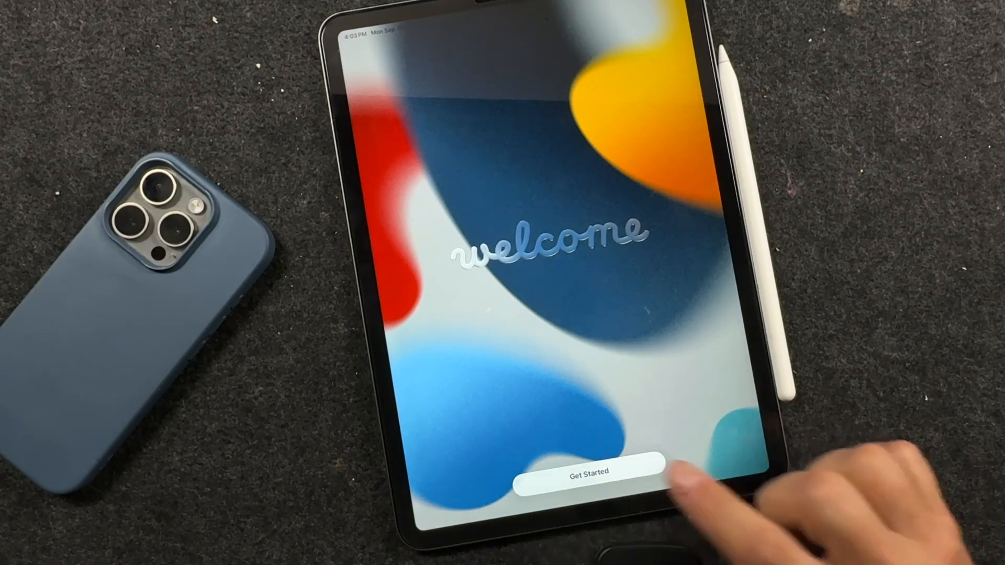
left_click(583, 474)
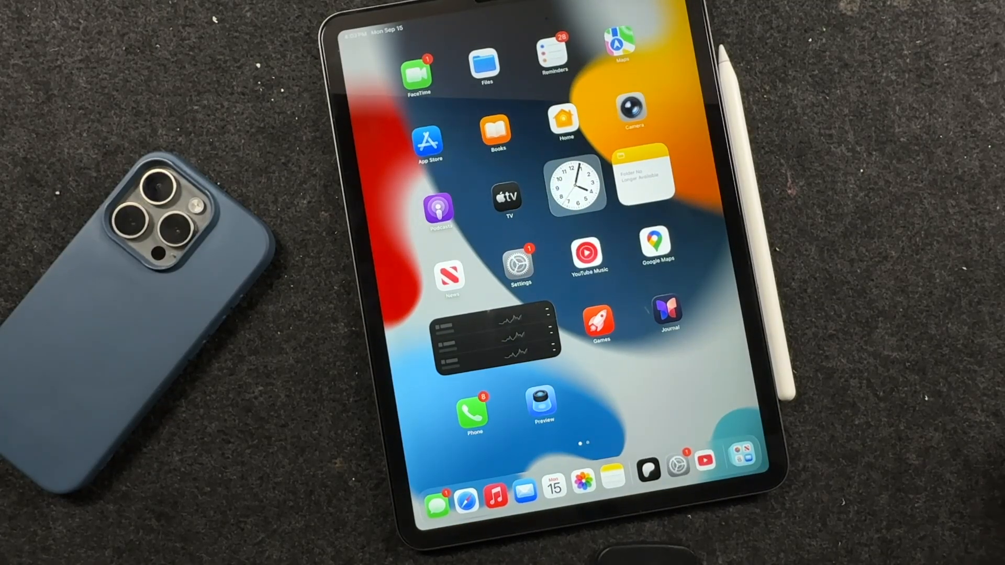